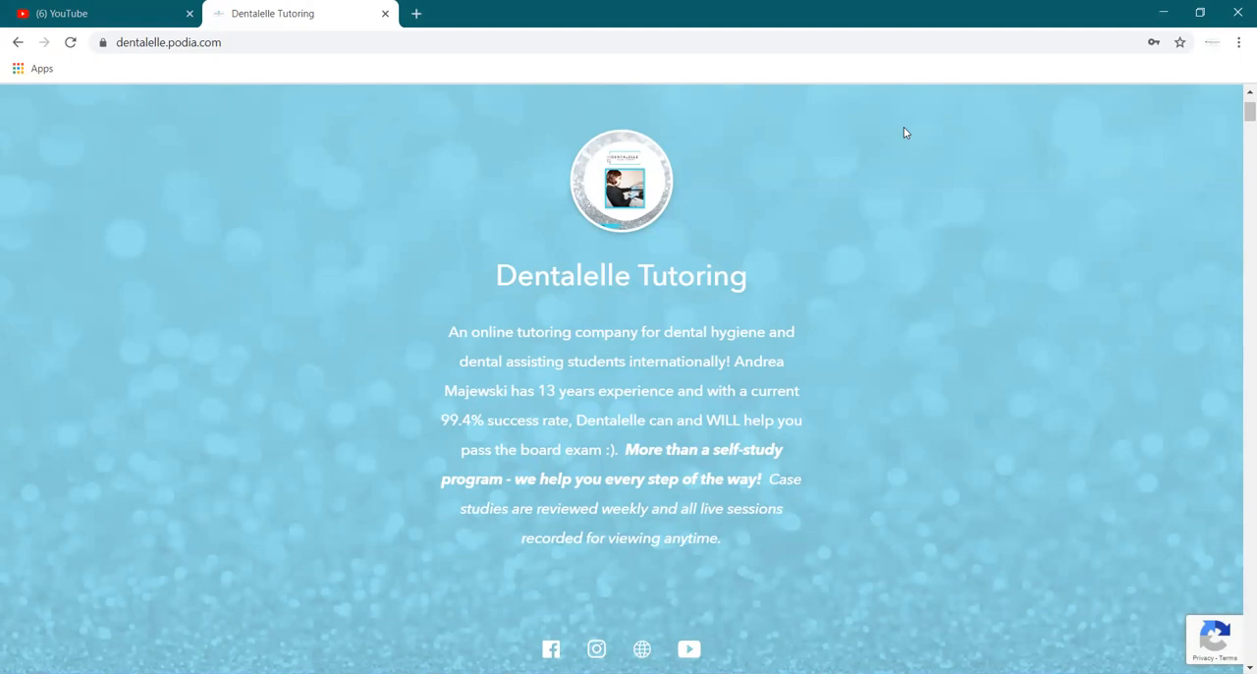
# Scroll the Dentalelle Tutoring home page past Board Exam Prep Academy to Express Board Exam Prep
pyautogui.scroll(-3)
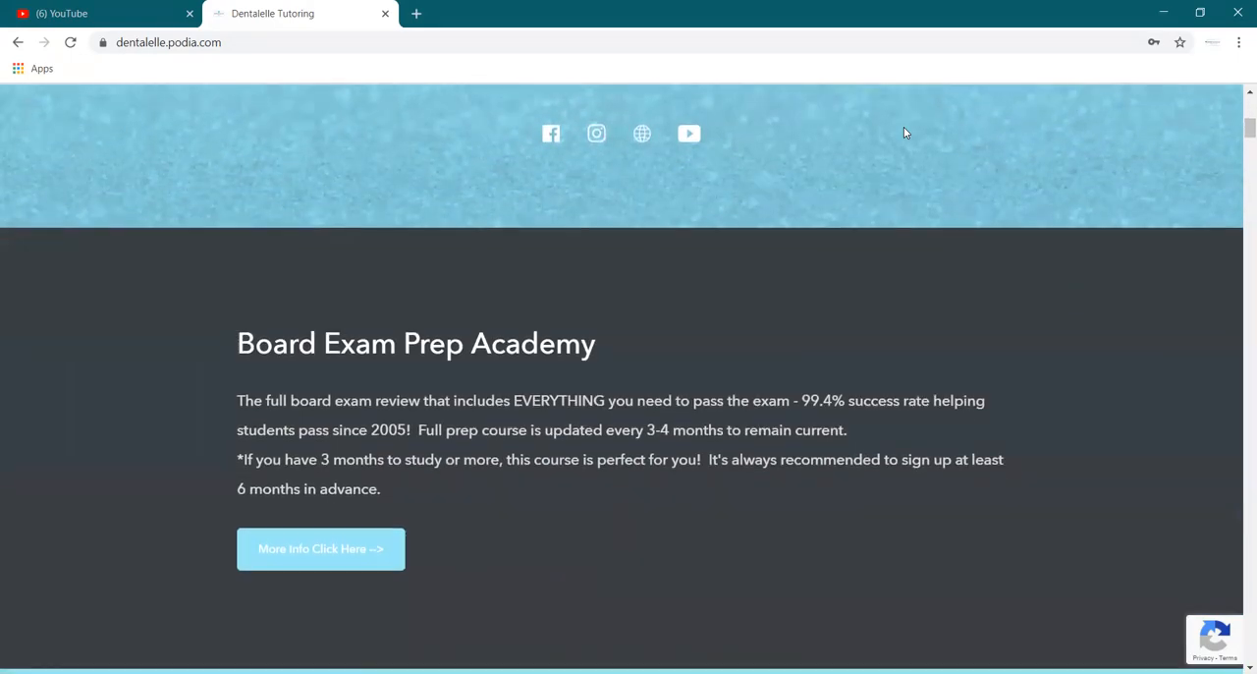
pyautogui.scroll(-3)
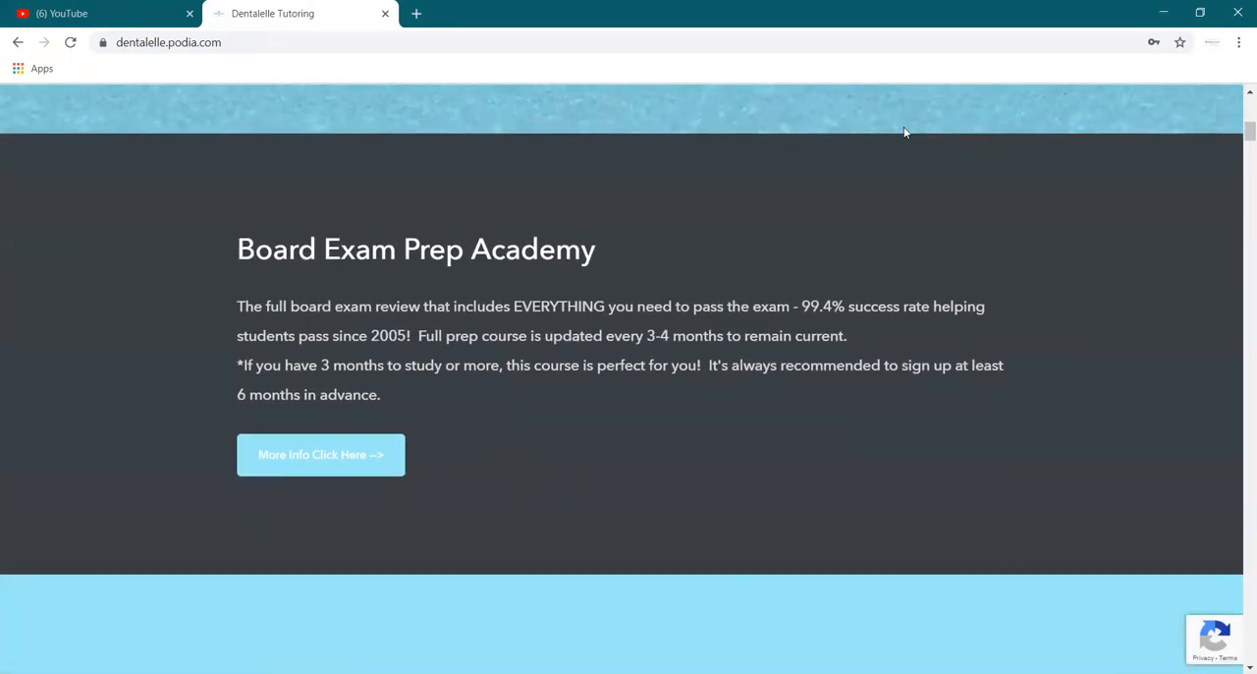
pyautogui.scroll(-3)
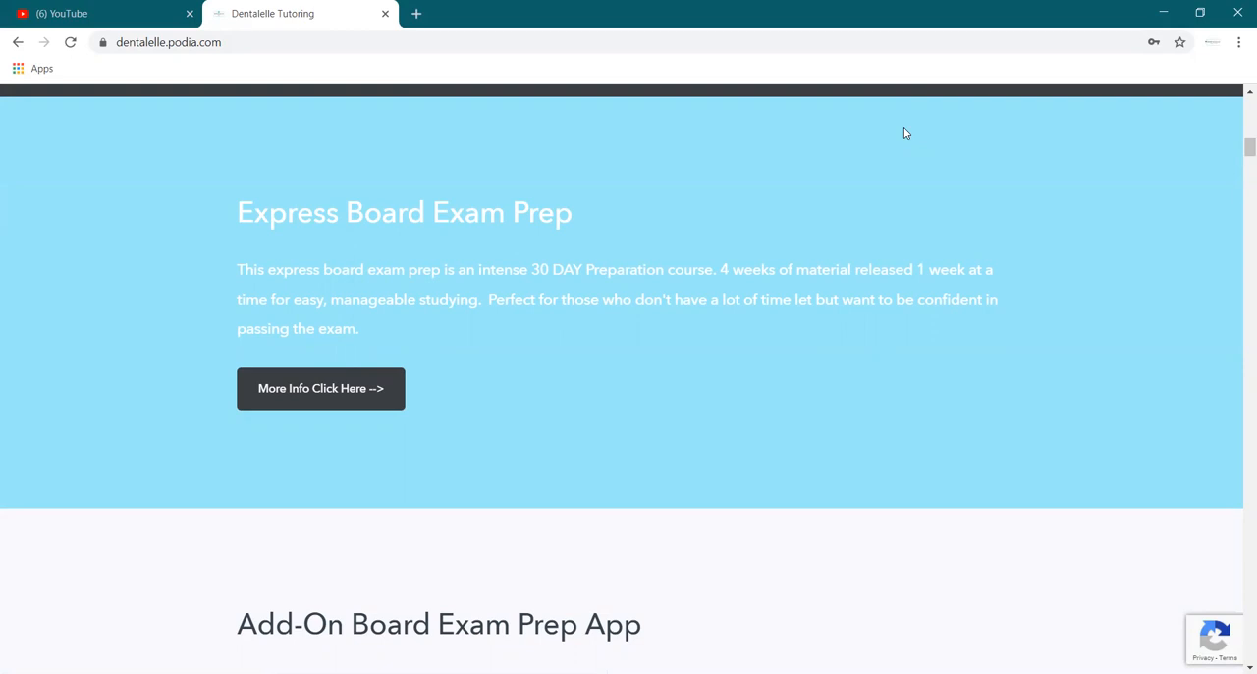
pyautogui.moveTo(652, 197)
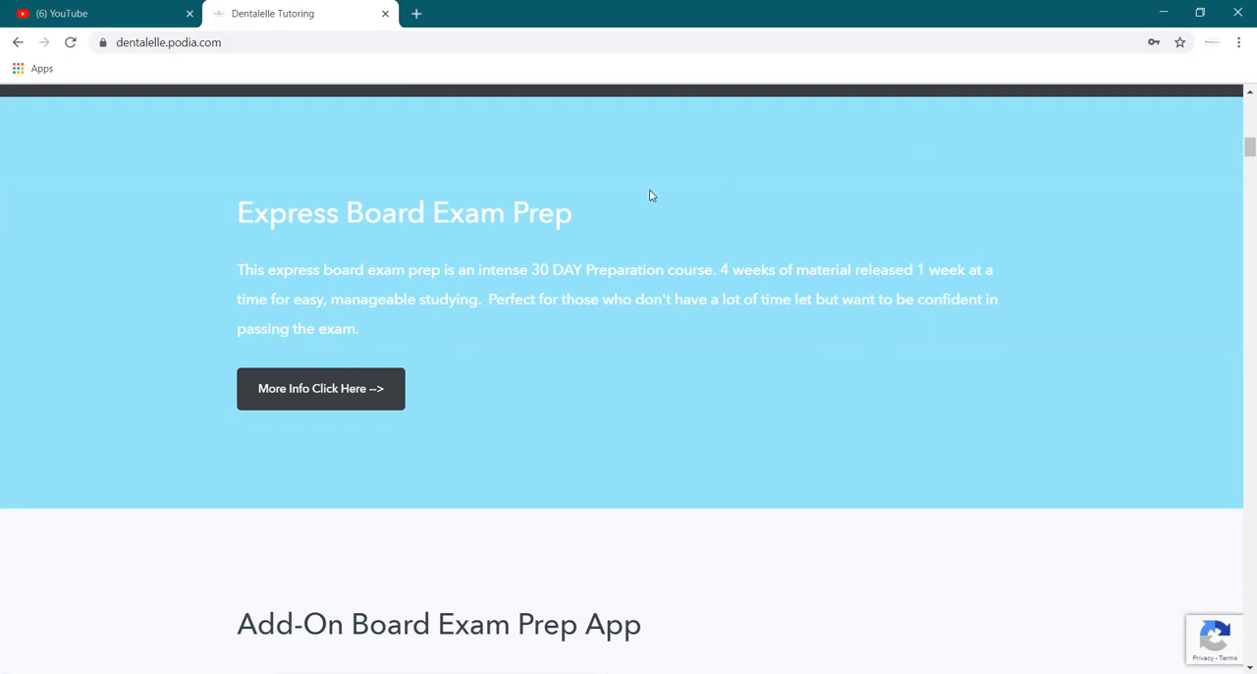
pyautogui.click(320, 385)
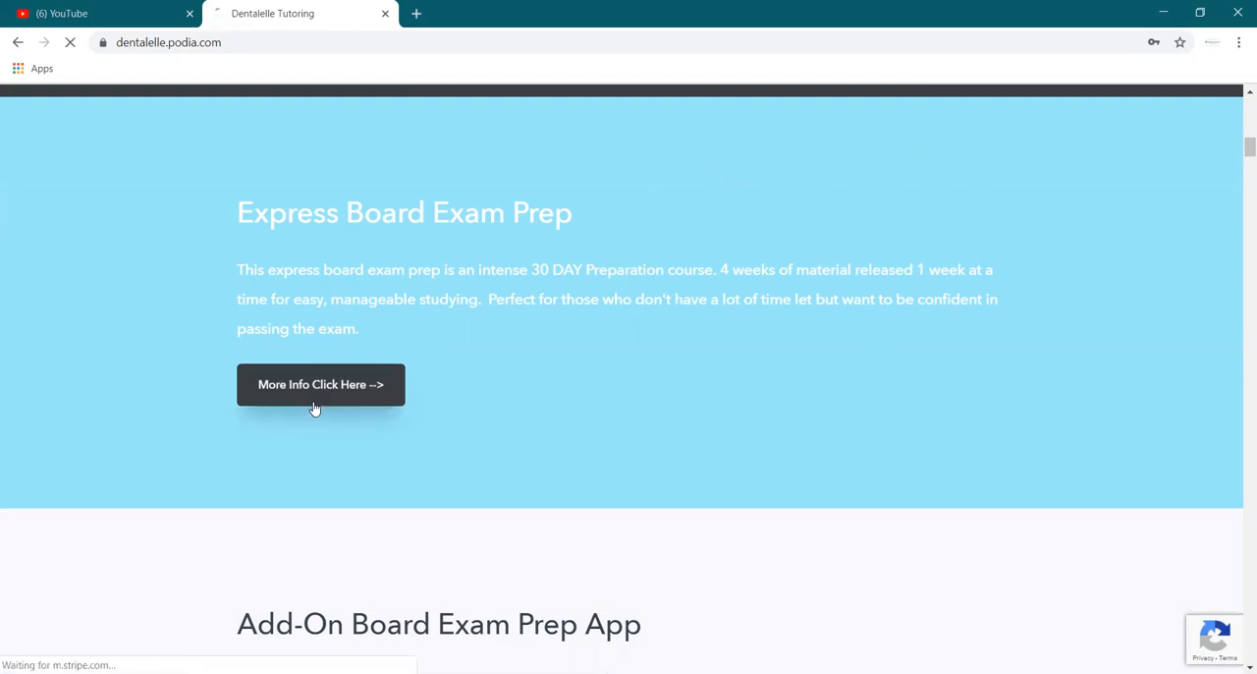
pyautogui.click(321, 385)
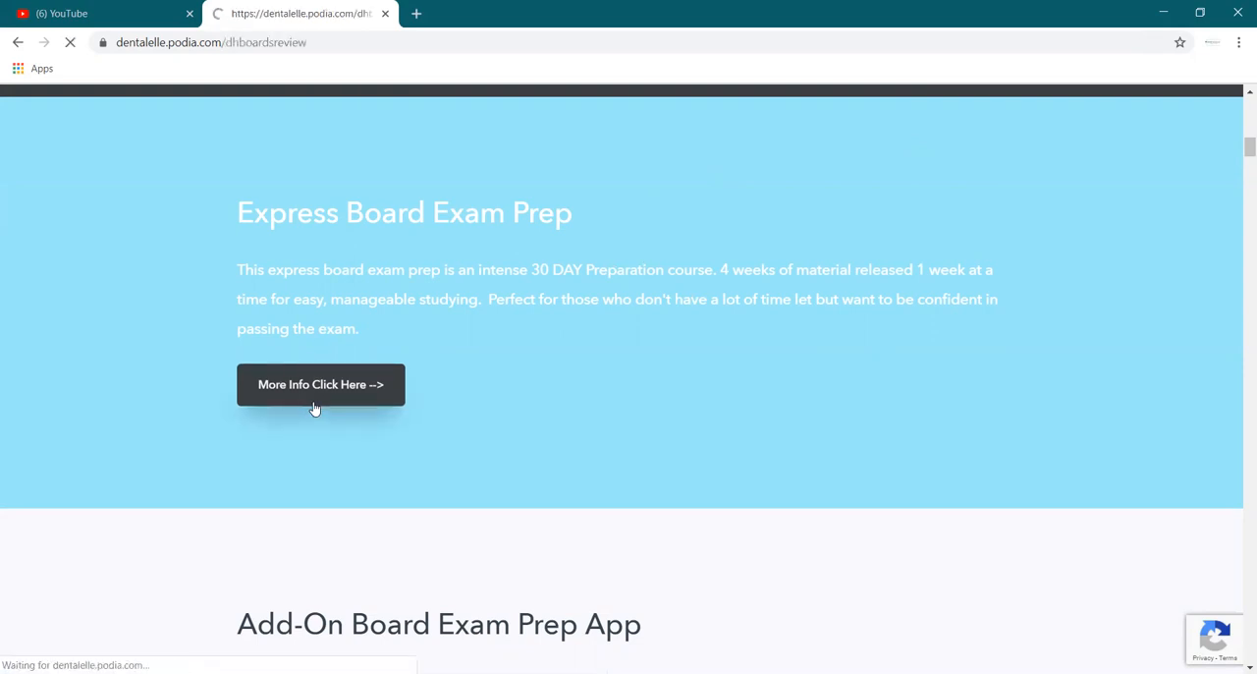
pyautogui.click(321, 385)
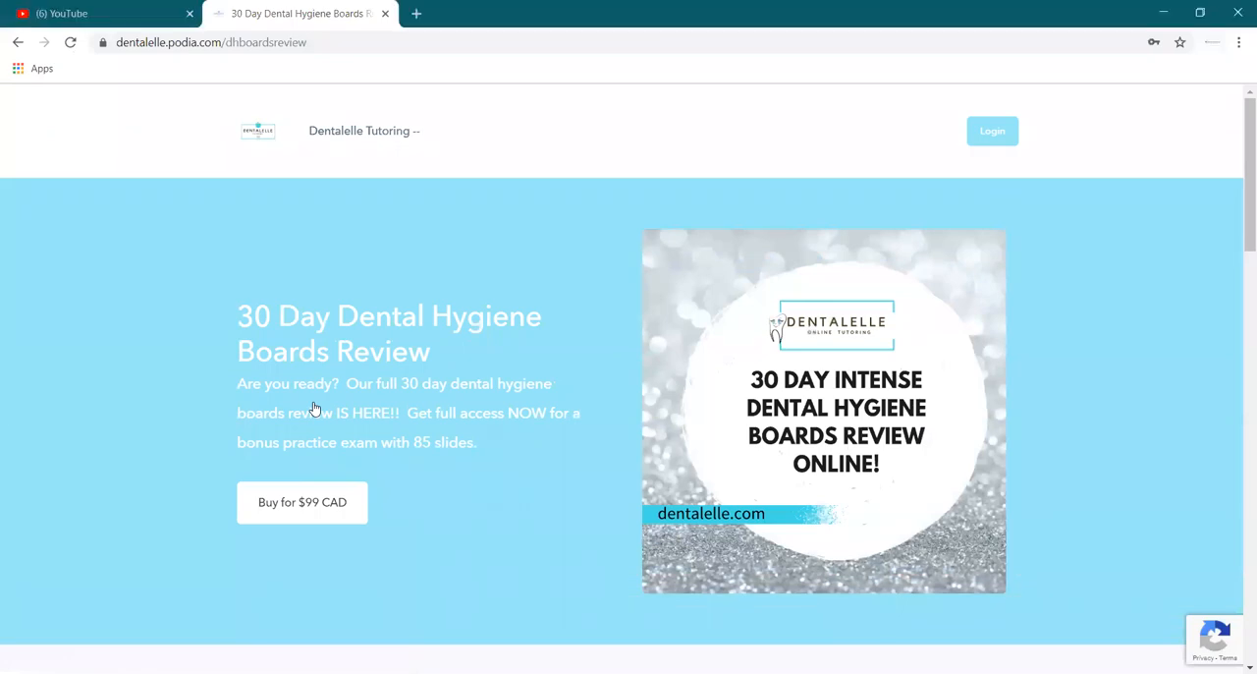
pyautogui.scroll(-3)
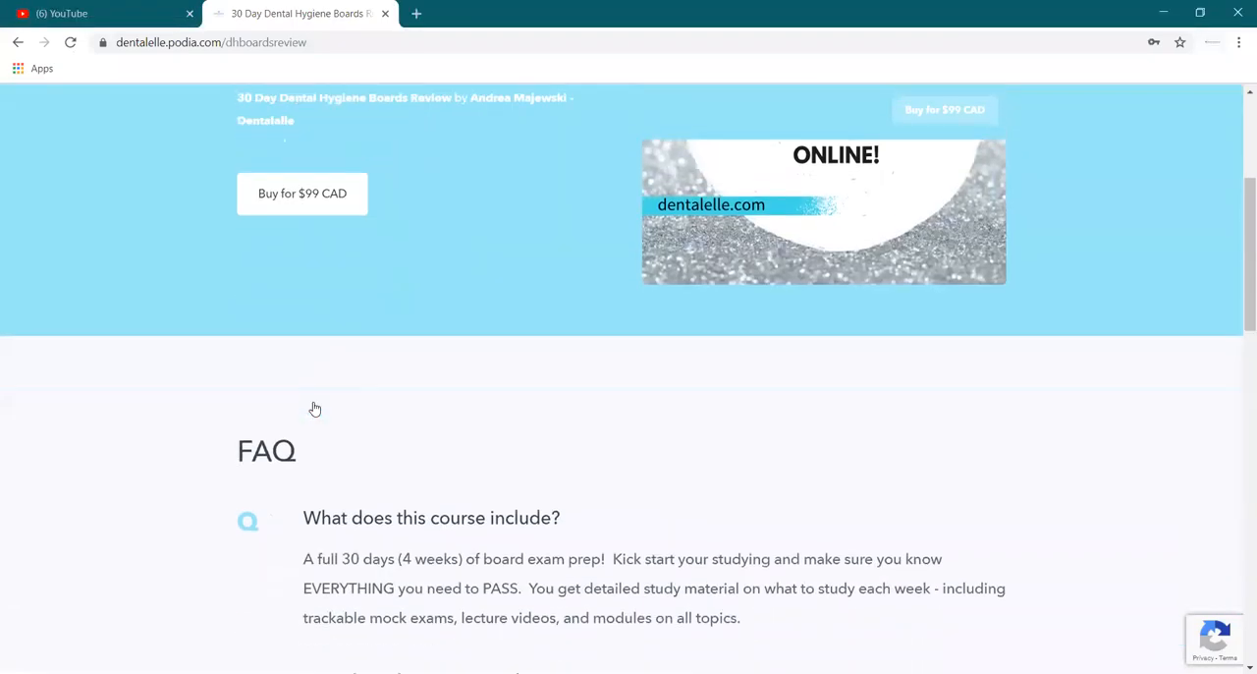
pyautogui.scroll(-3)
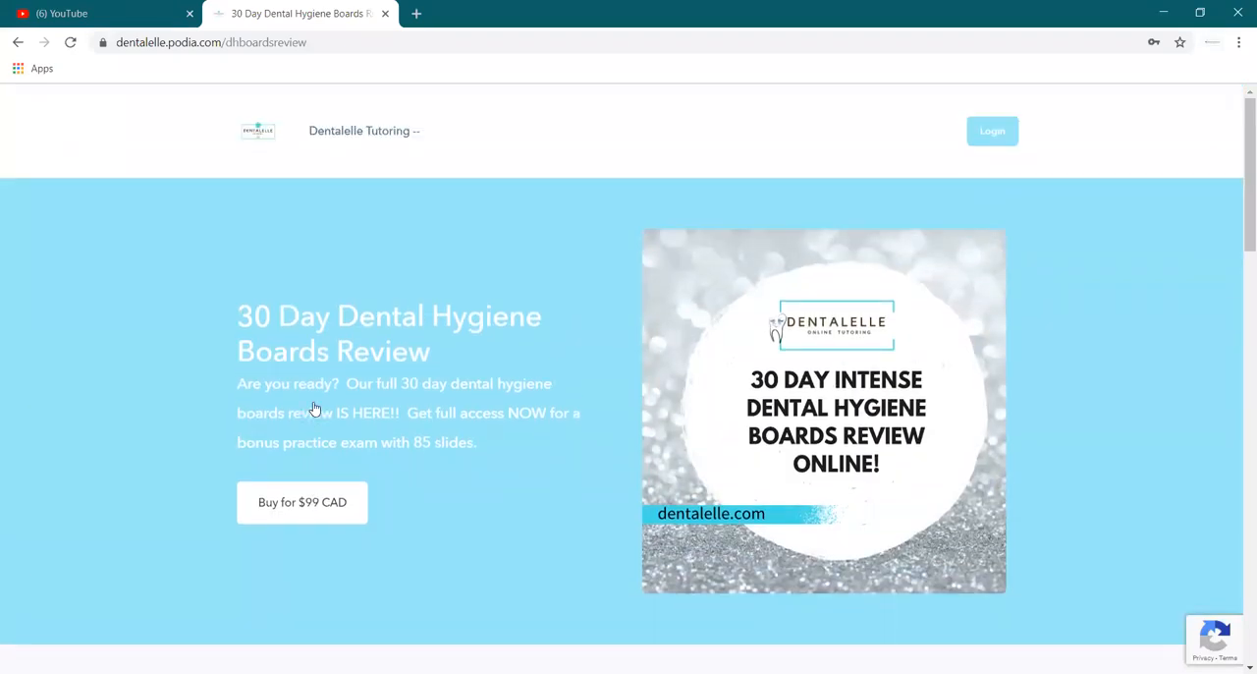
pyautogui.scroll(-3)
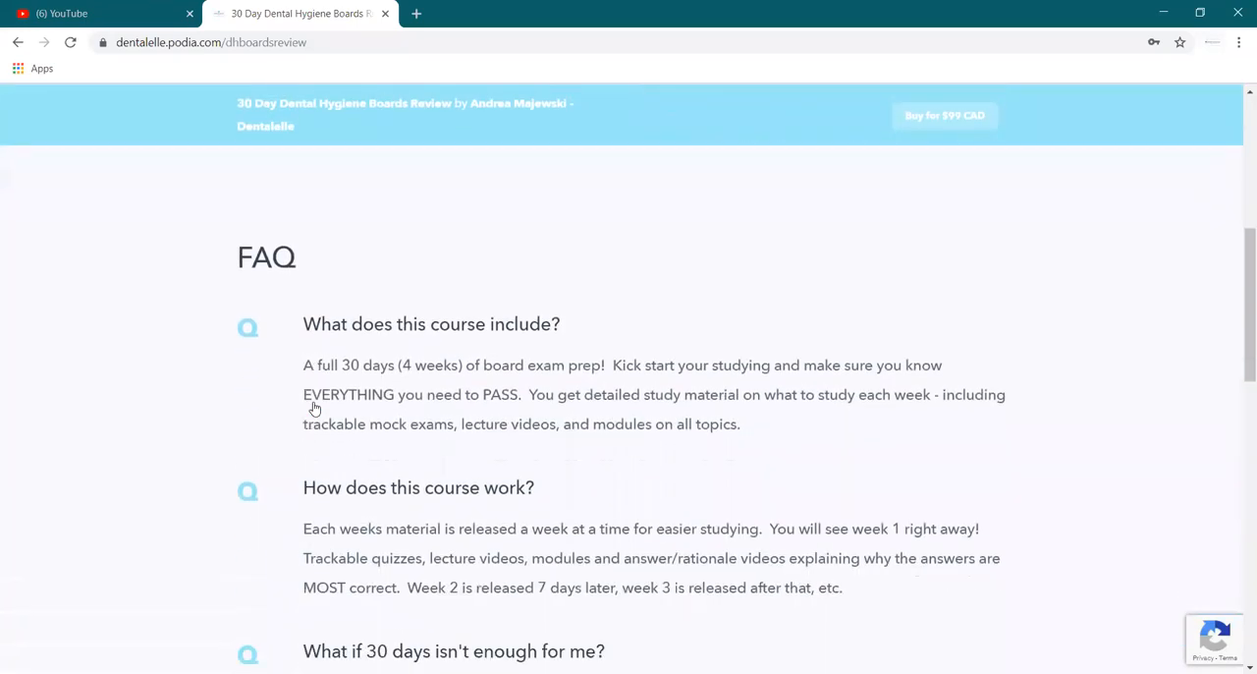
pyautogui.scroll(-3)
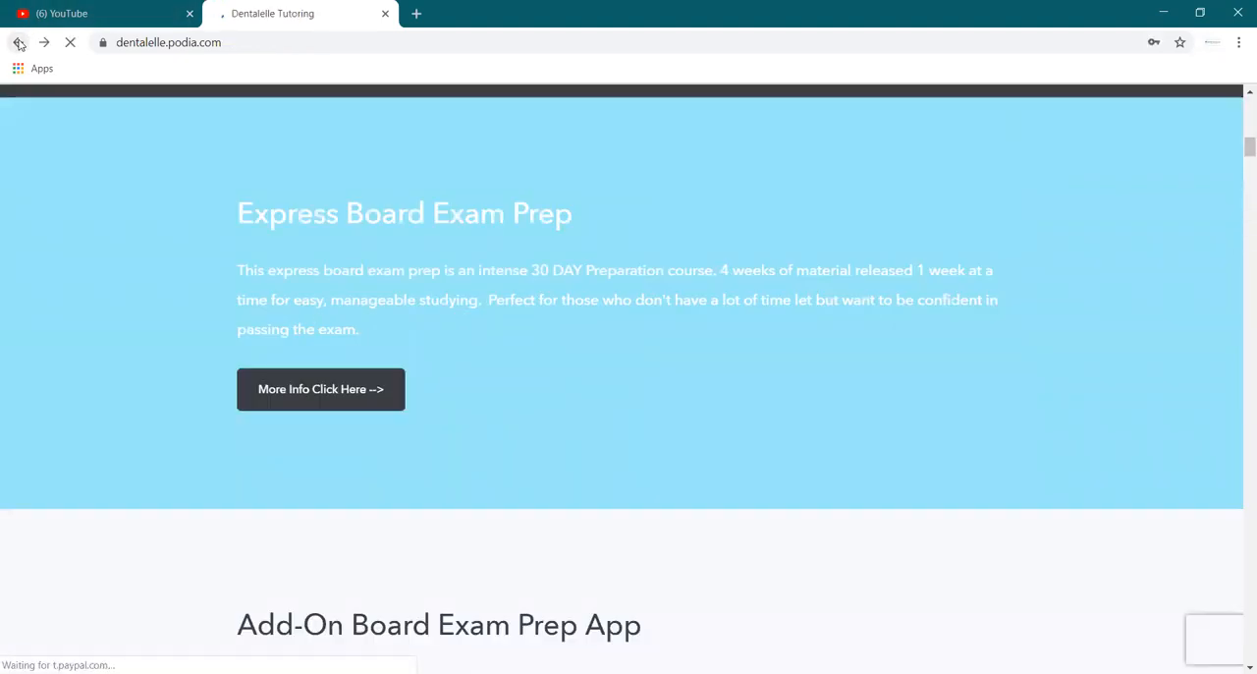
# Scroll the home page down to the Categories section with the Dental Hygiene Board Exam Prep tile
pyautogui.scroll(-3)
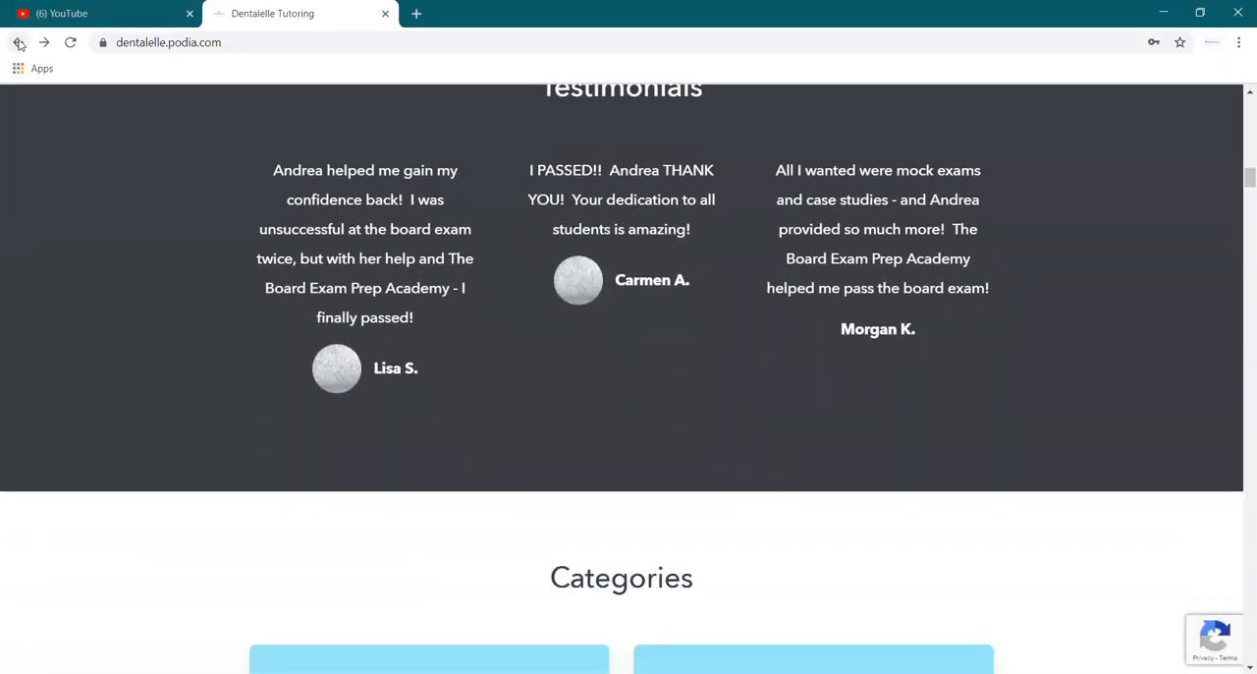
pyautogui.scroll(-3)
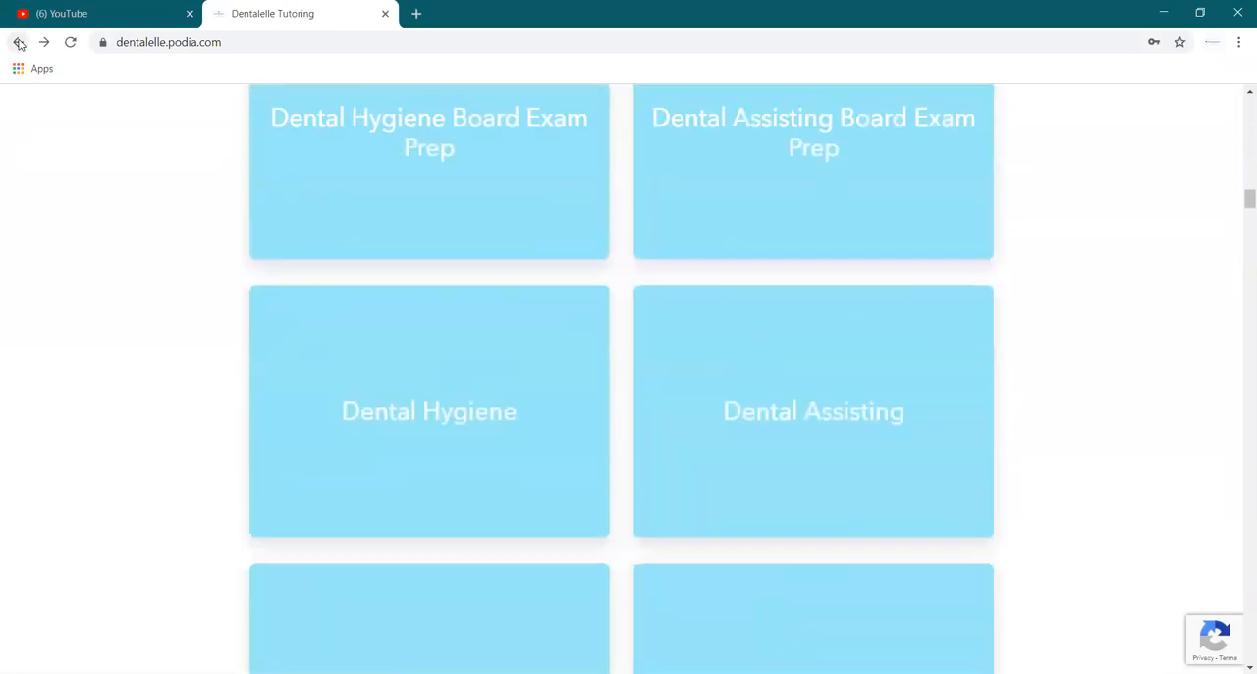
pyautogui.scroll(3)
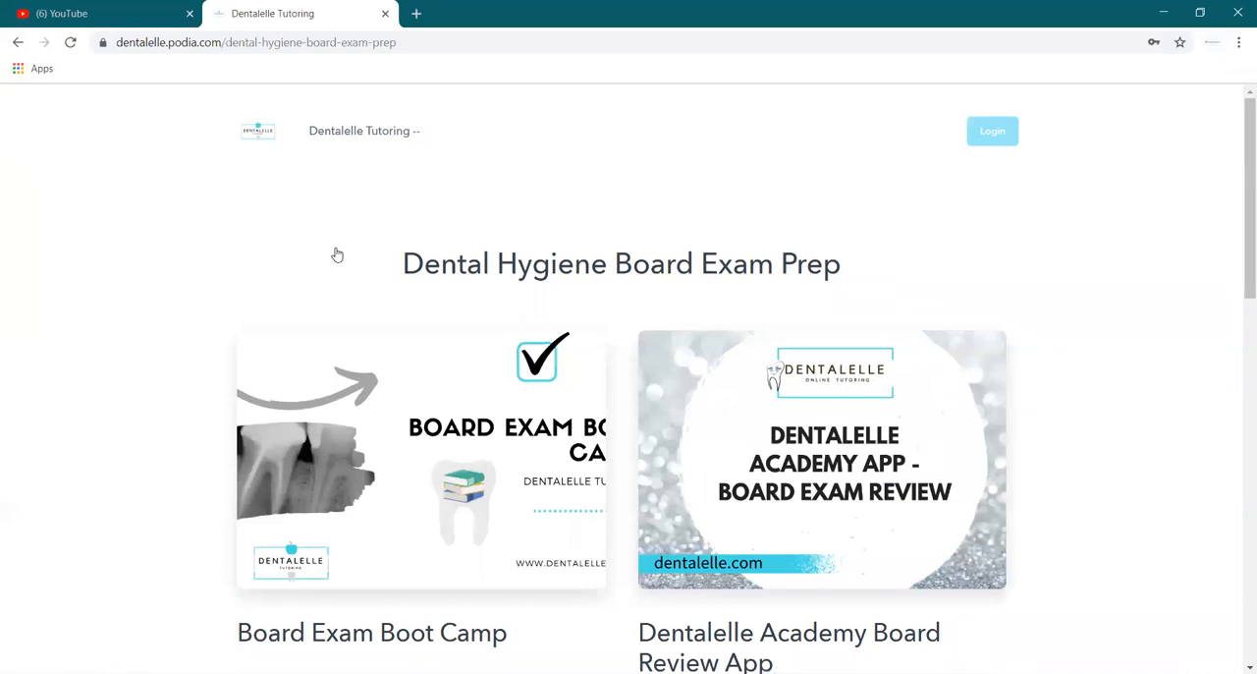
pyautogui.scroll(-3)
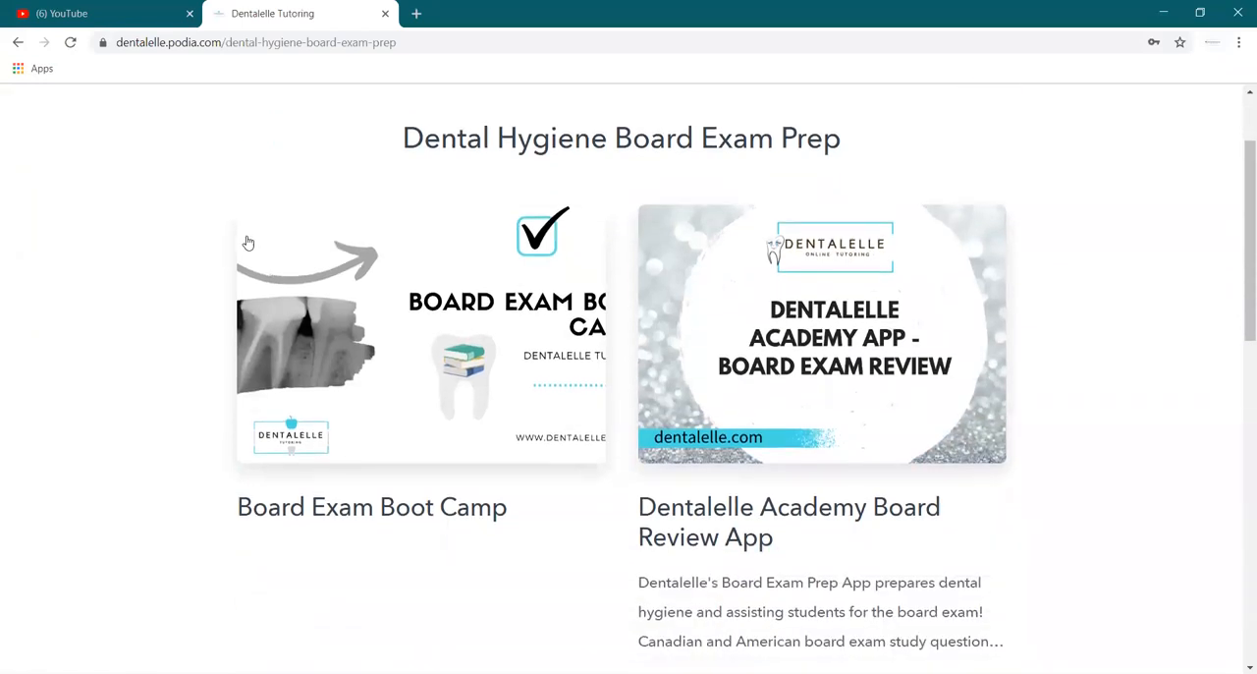
# View the Board Exam Boot Camp course page with its description and $99 CAD price
pyautogui.click(383, 352)
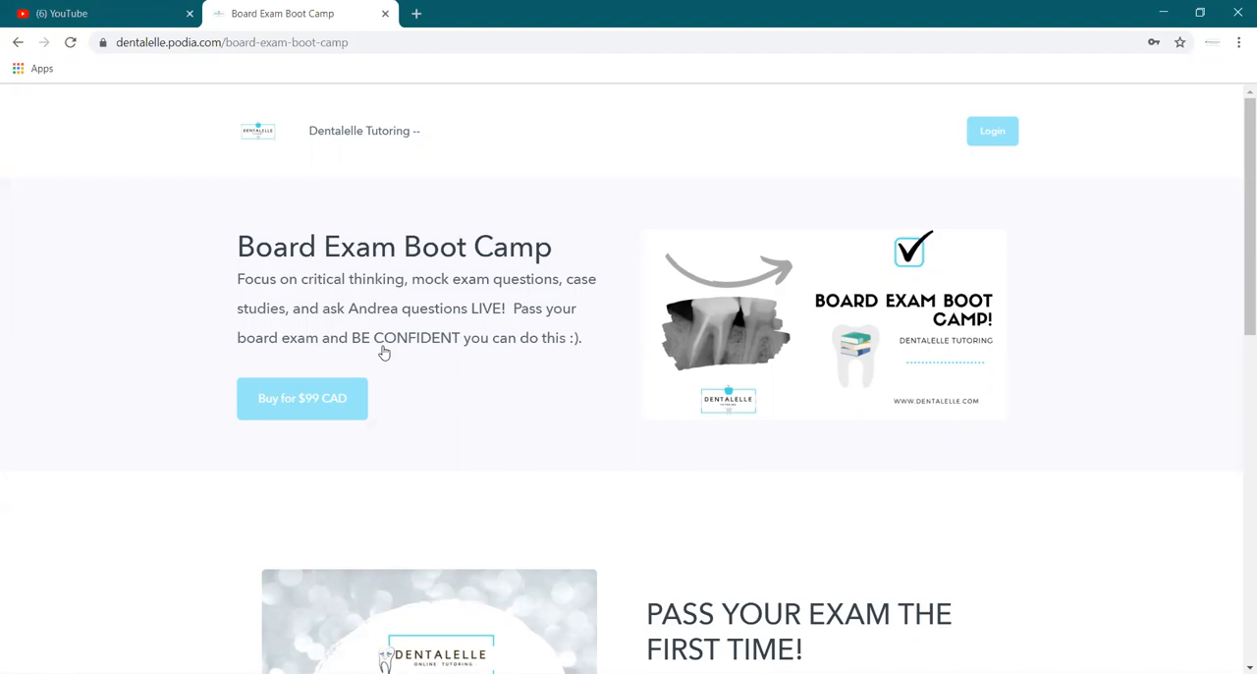
pyautogui.scroll(-3)
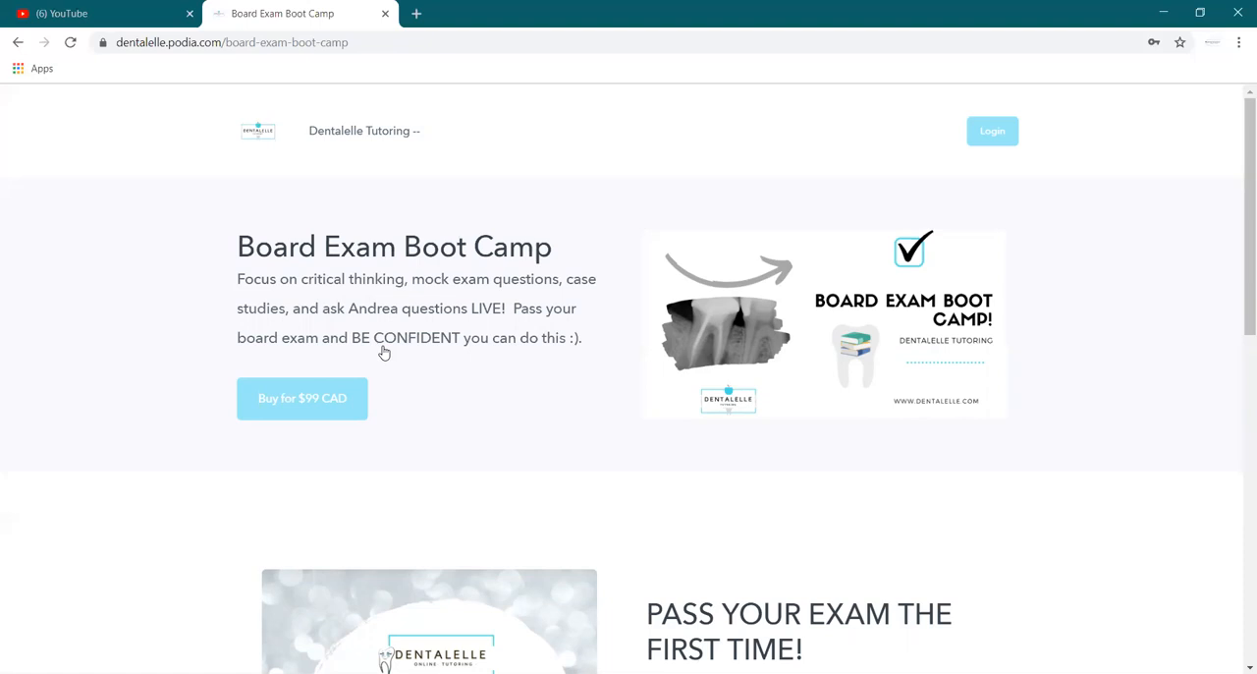
pyautogui.moveTo(251, 538)
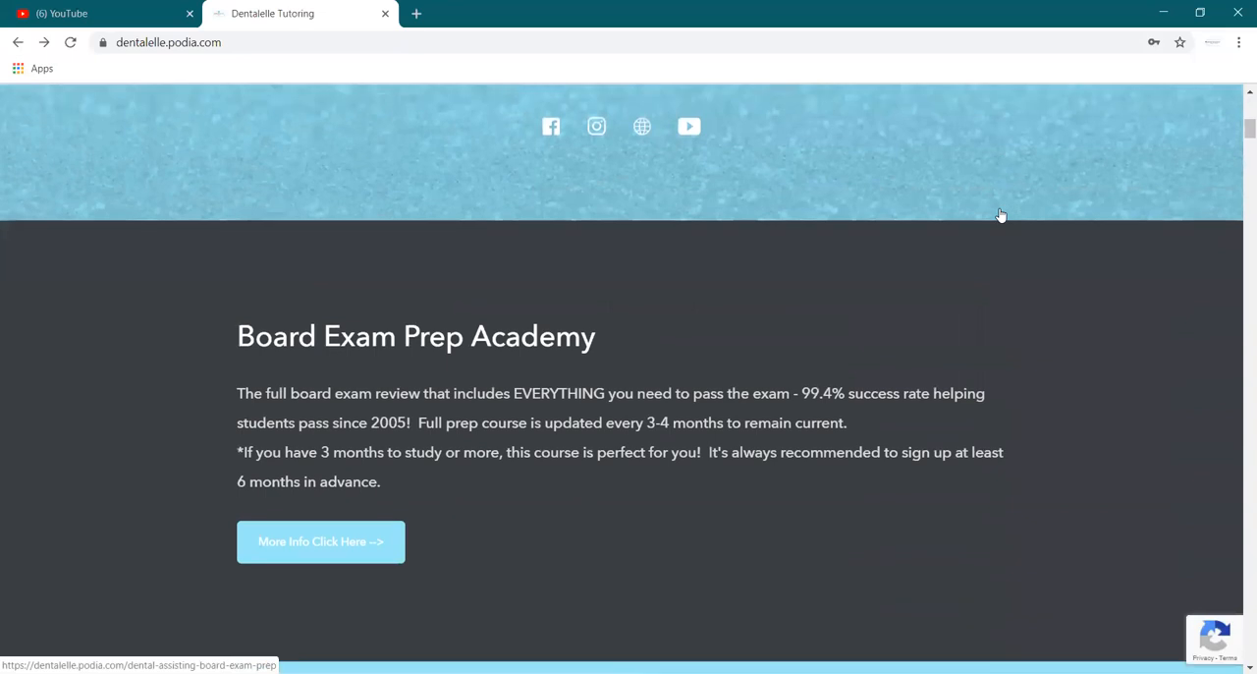
pyautogui.scroll(-3)
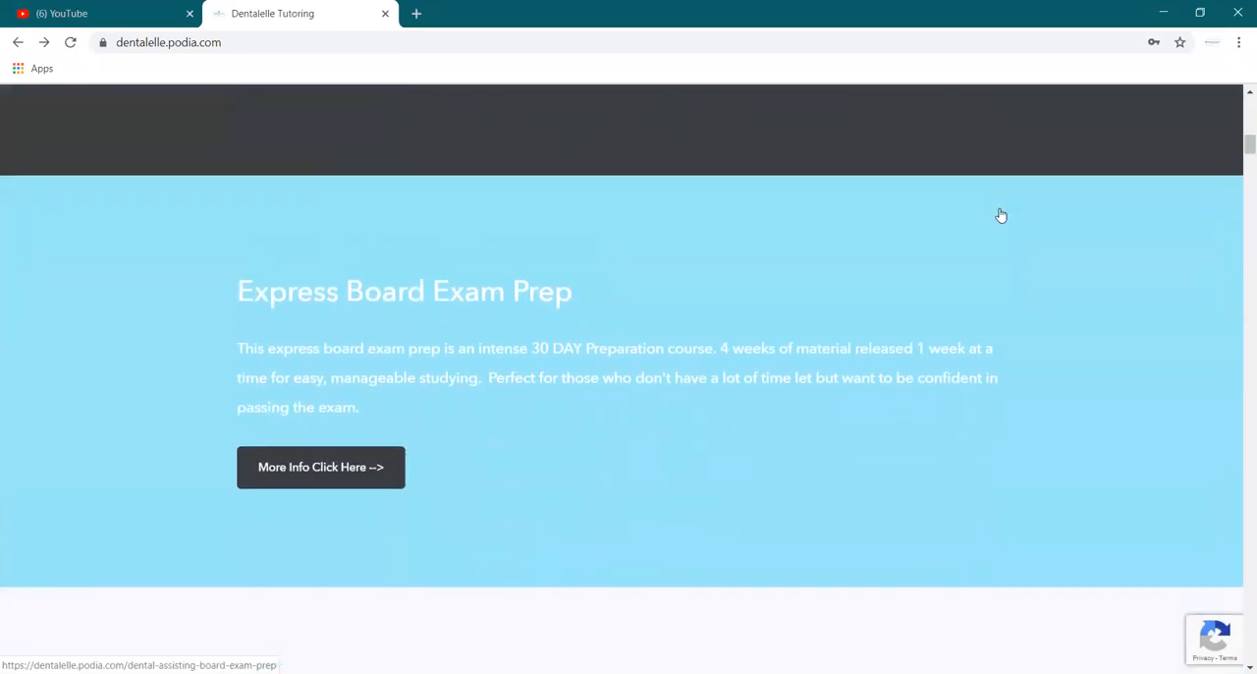
pyautogui.click(321, 468)
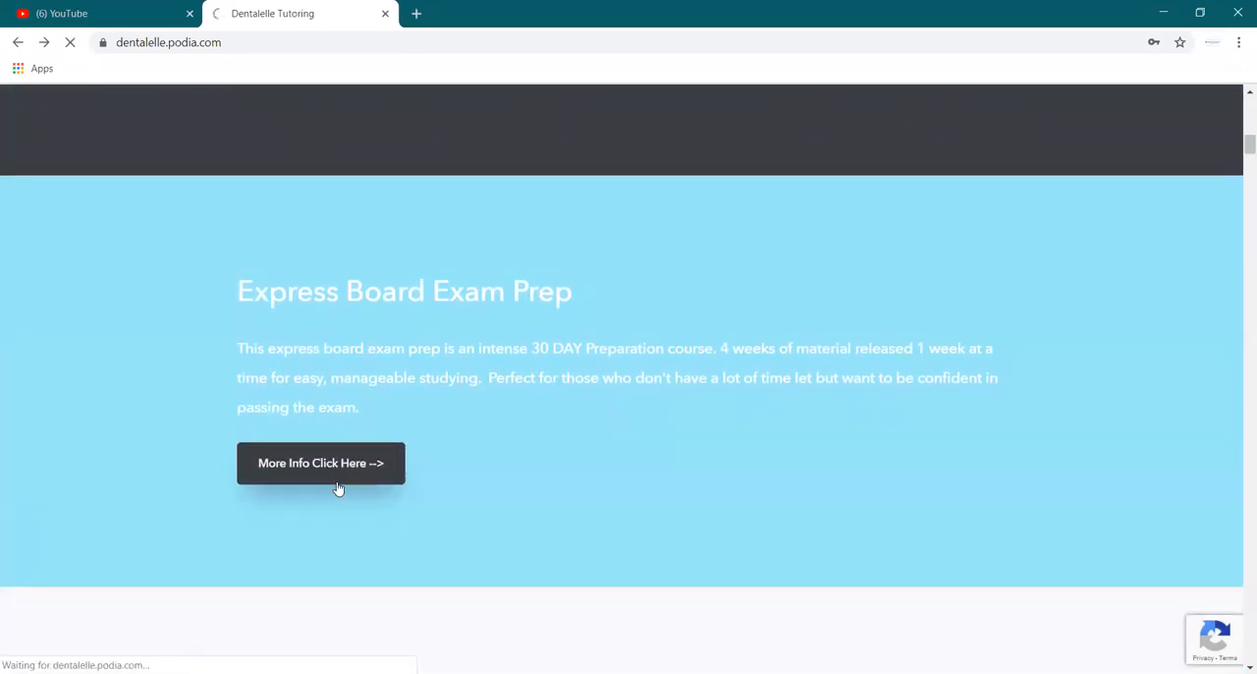
pyautogui.click(320, 464)
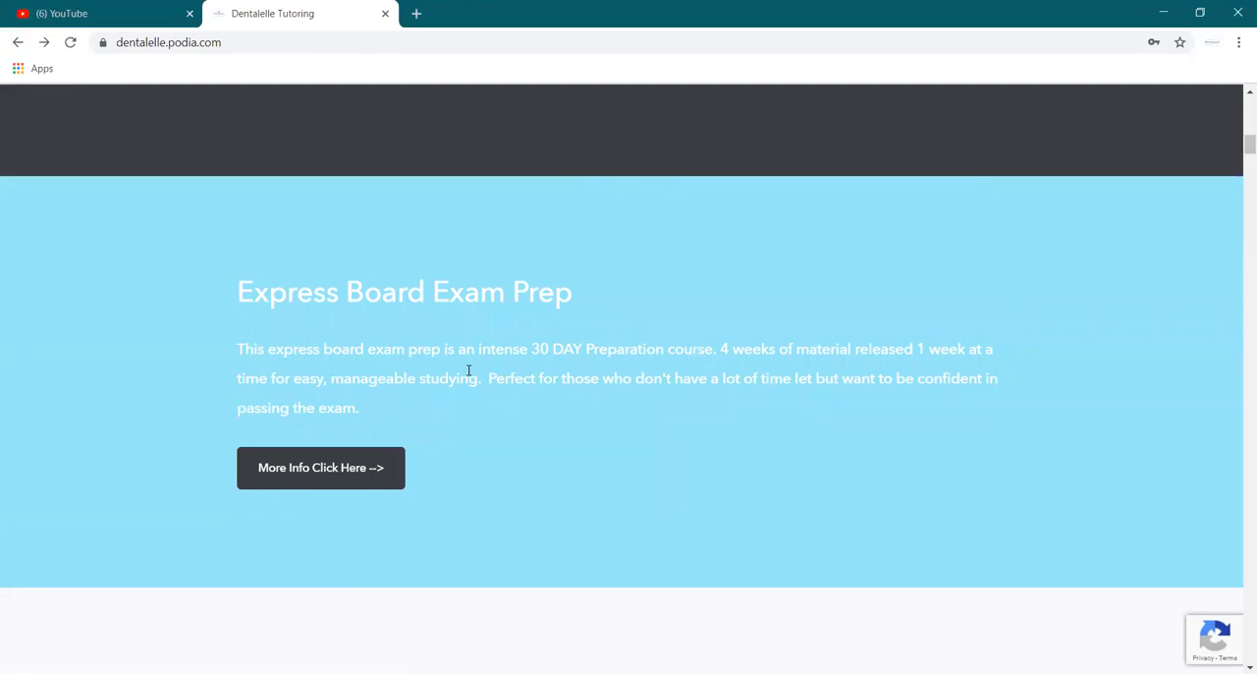
pyautogui.scroll(-3)
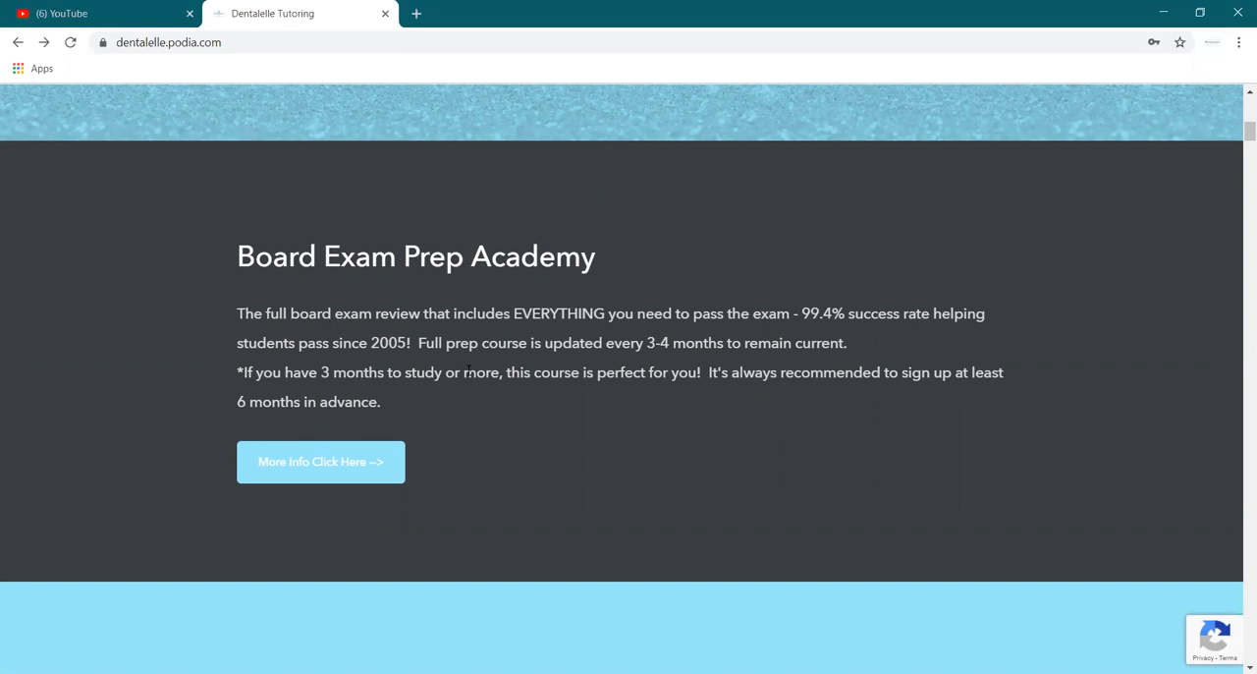
# Scroll down through Testimonials to the Categories section listing Dental Hygiene and Dental Assisting Board Exam Prep
pyautogui.scroll(-3)
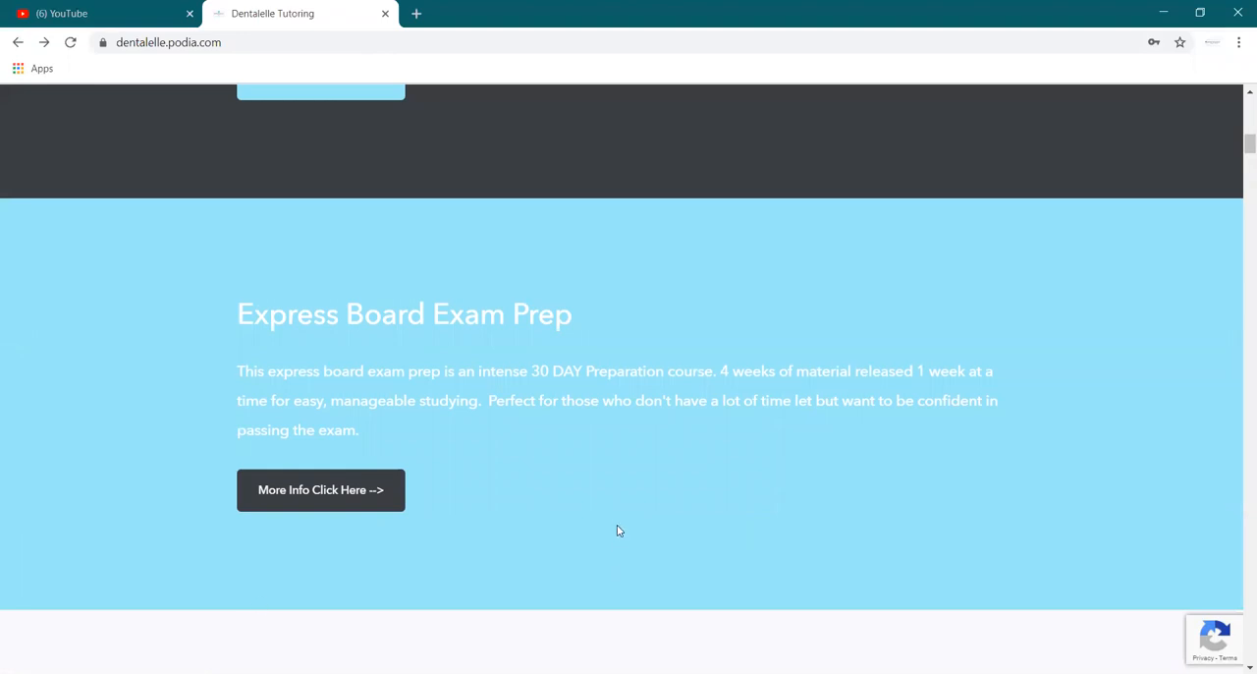
pyautogui.scroll(-3)
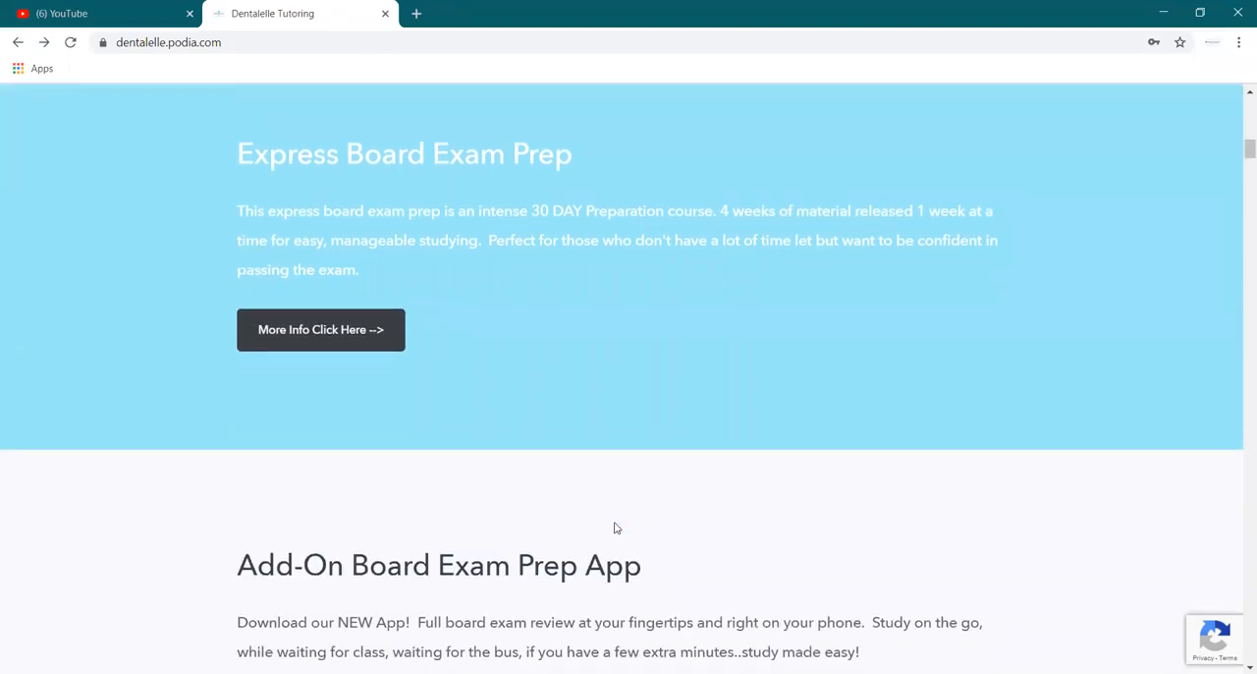
pyautogui.scroll(-3)
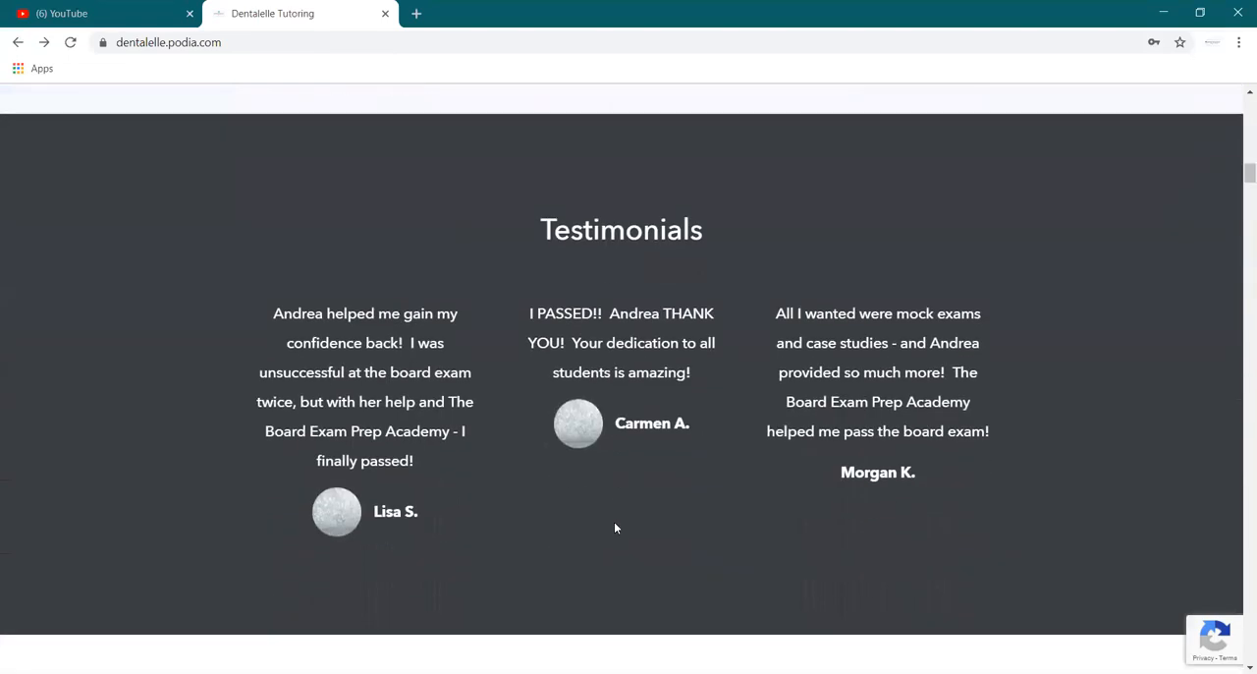
pyautogui.scroll(-3)
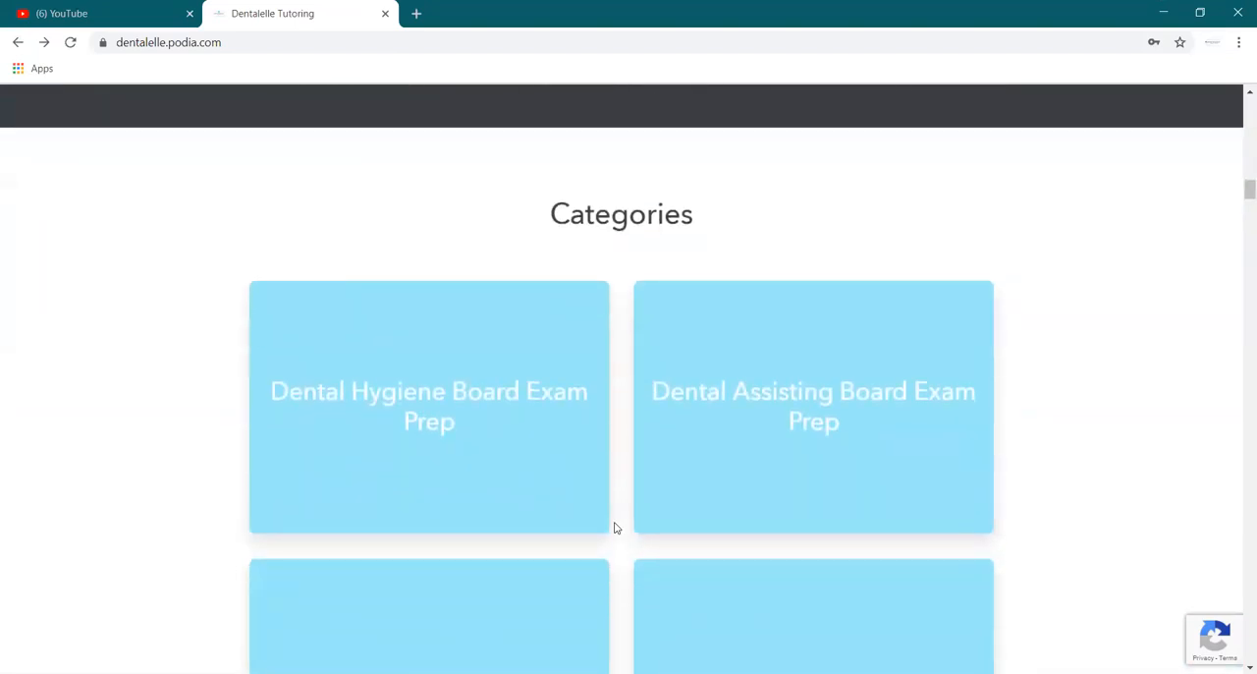
pyautogui.scroll(-3)
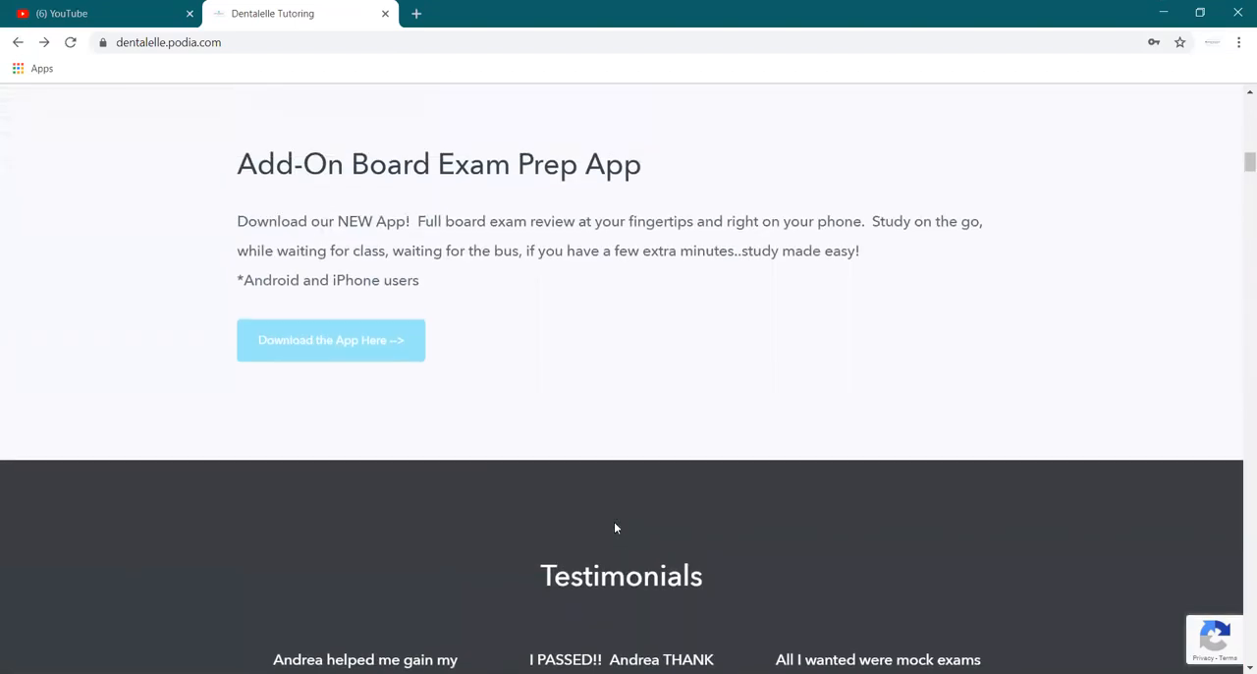
pyautogui.scroll(-3)
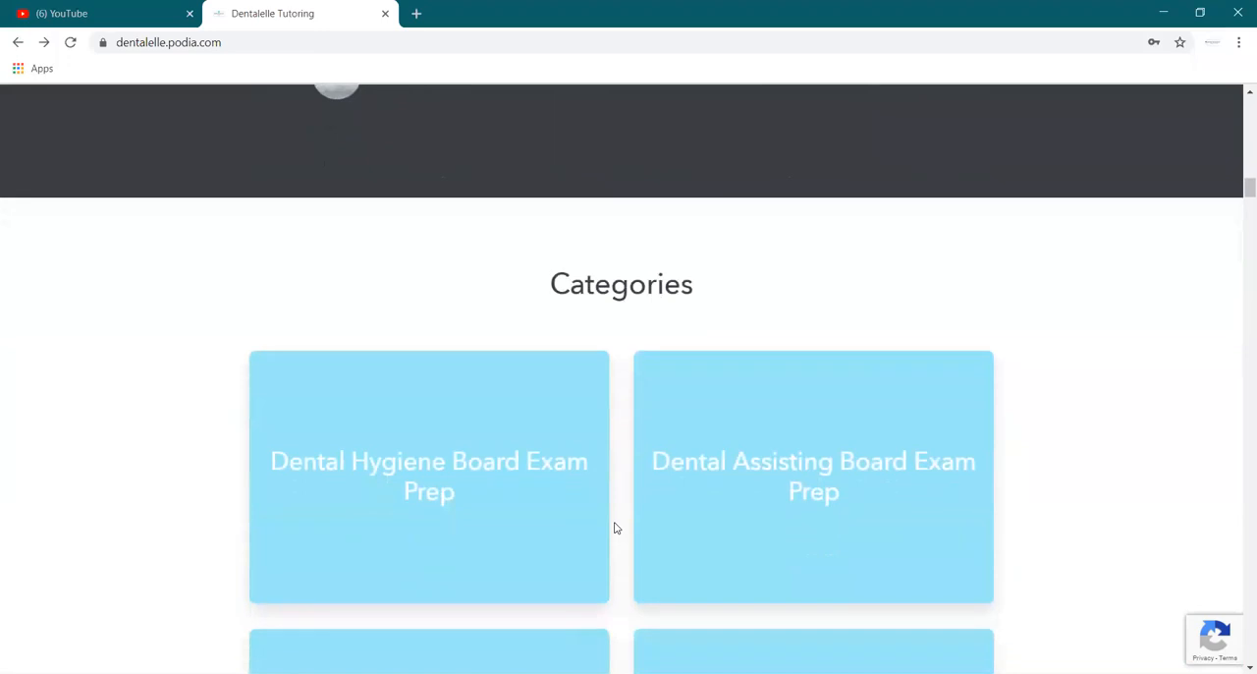
pyautogui.moveTo(354, 481)
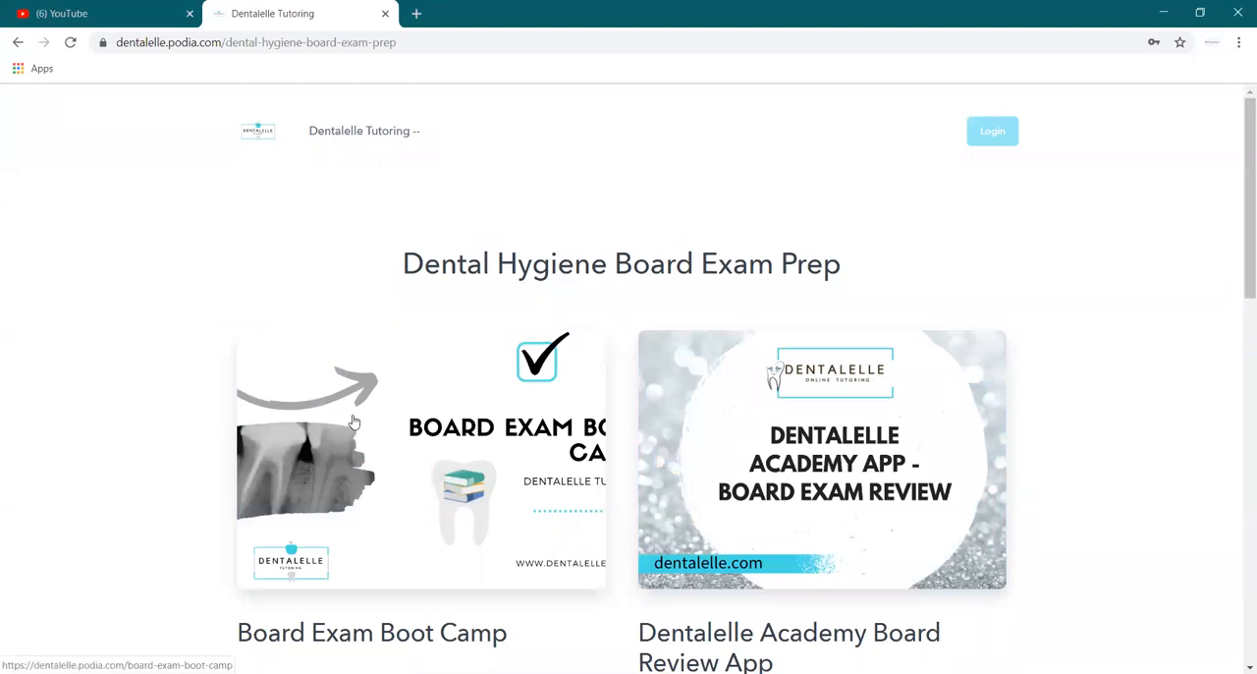
# Go to the Board Exam Boot Camp course page showing its $99 CAD price
pyautogui.click(354, 420)
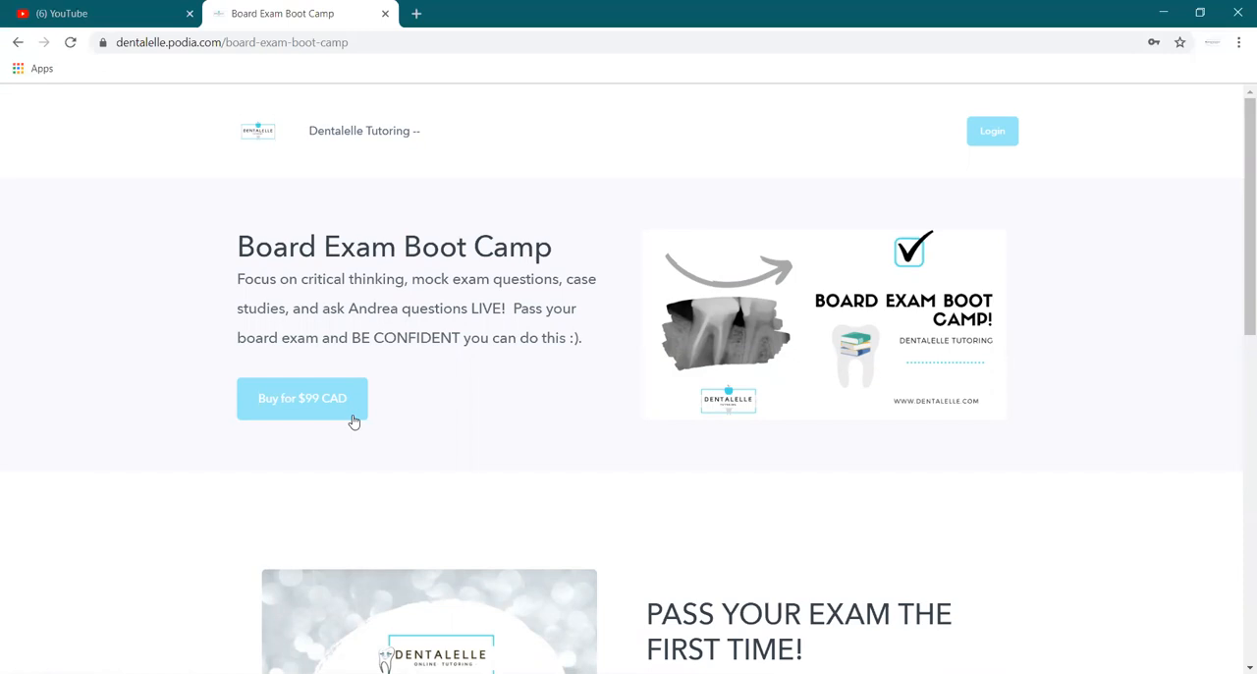
pyautogui.moveTo(739, 165)
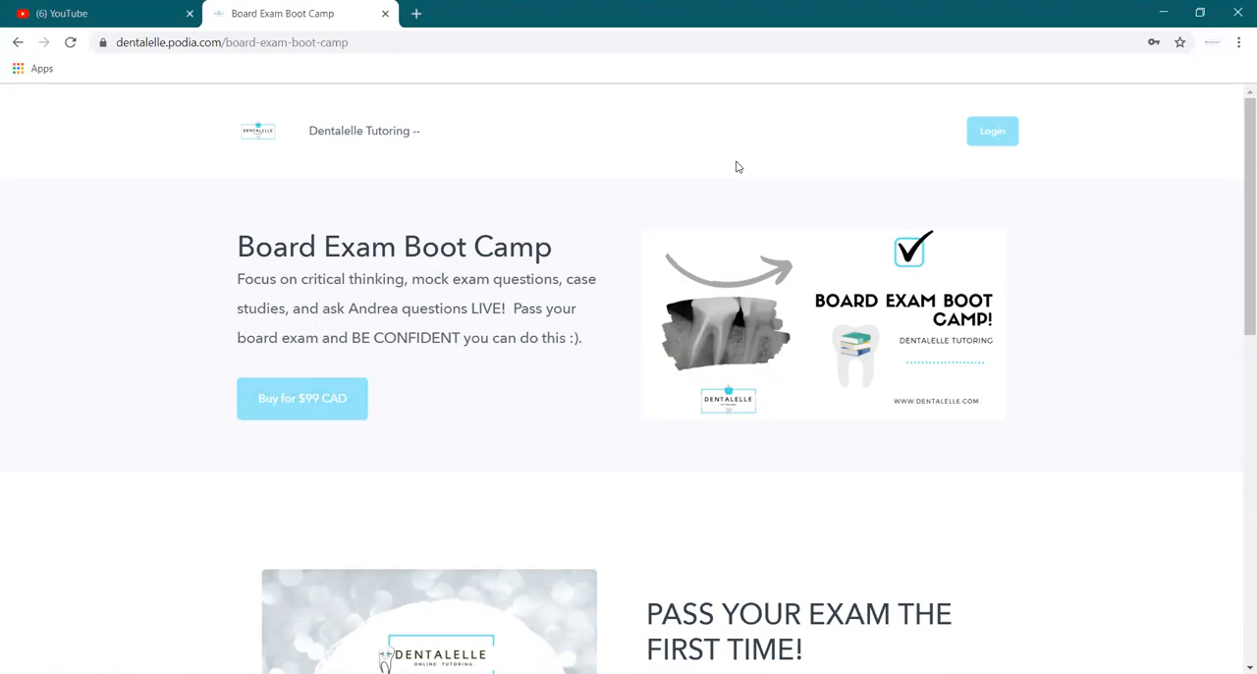